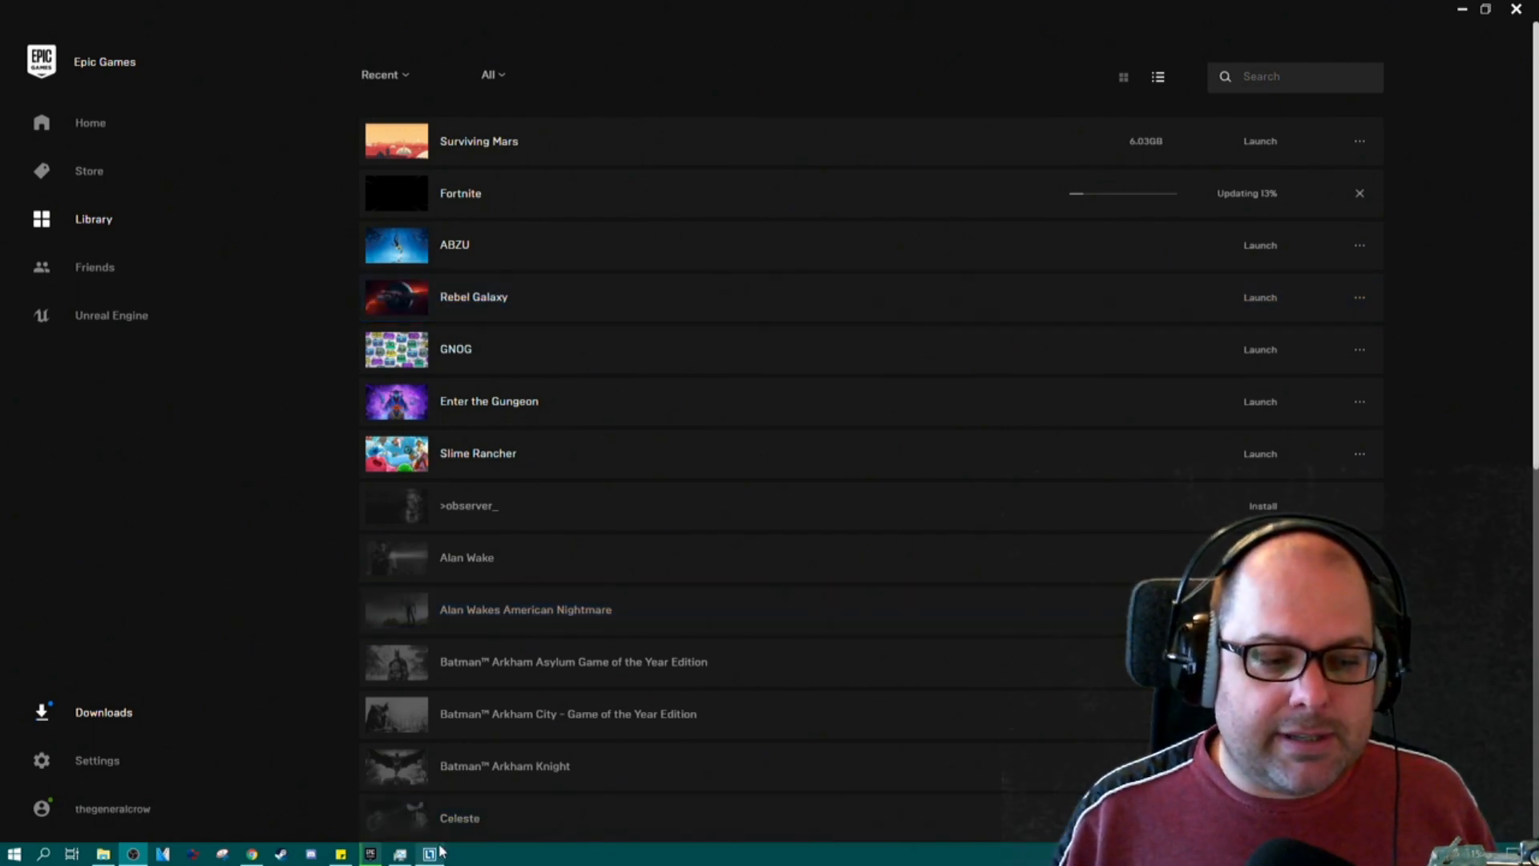
click(399, 852)
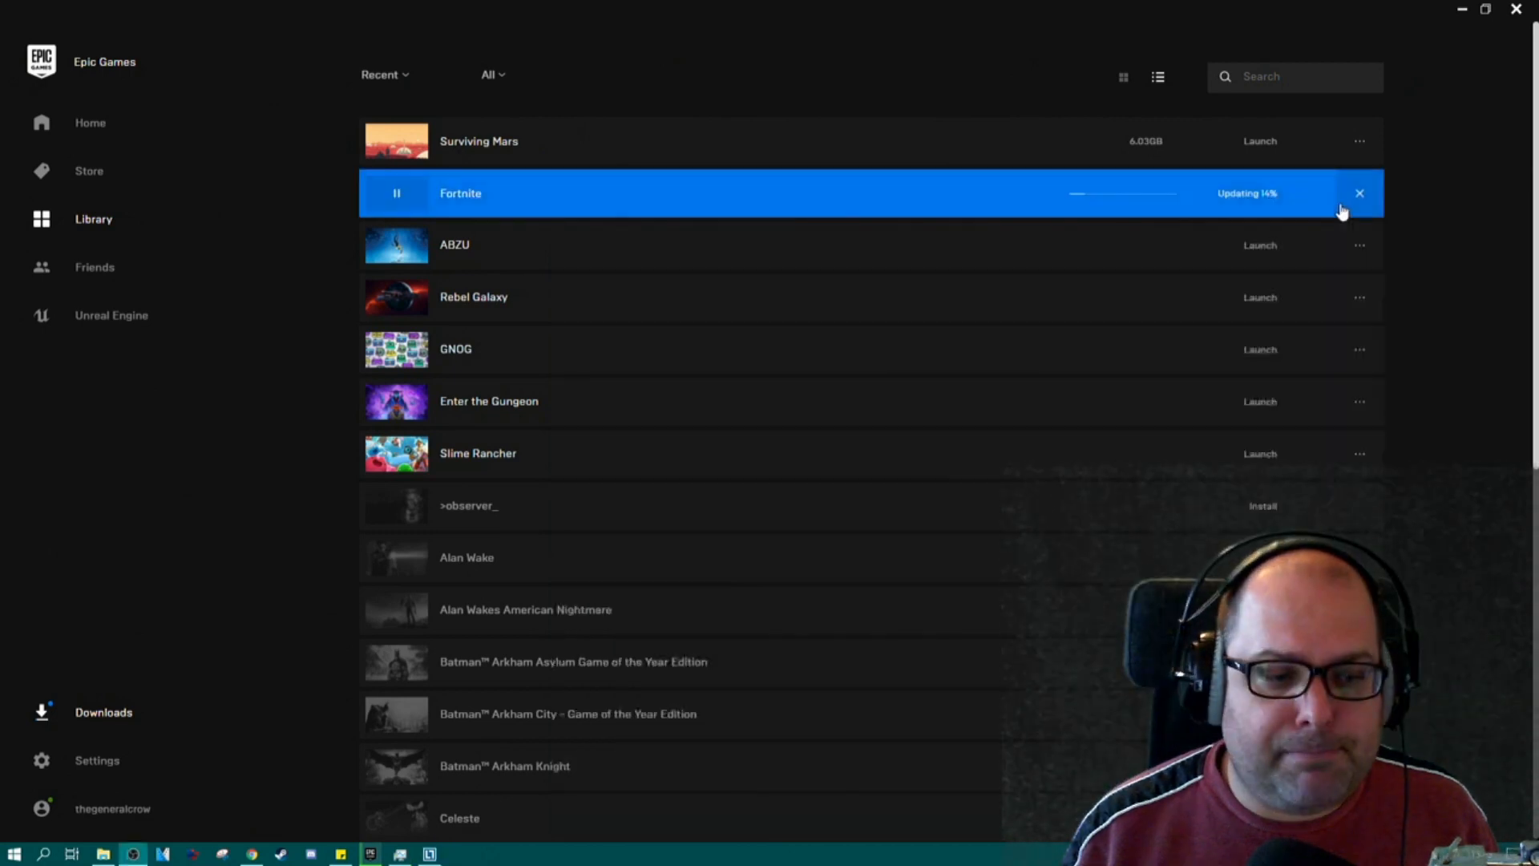
mouse_move(1188, 204)
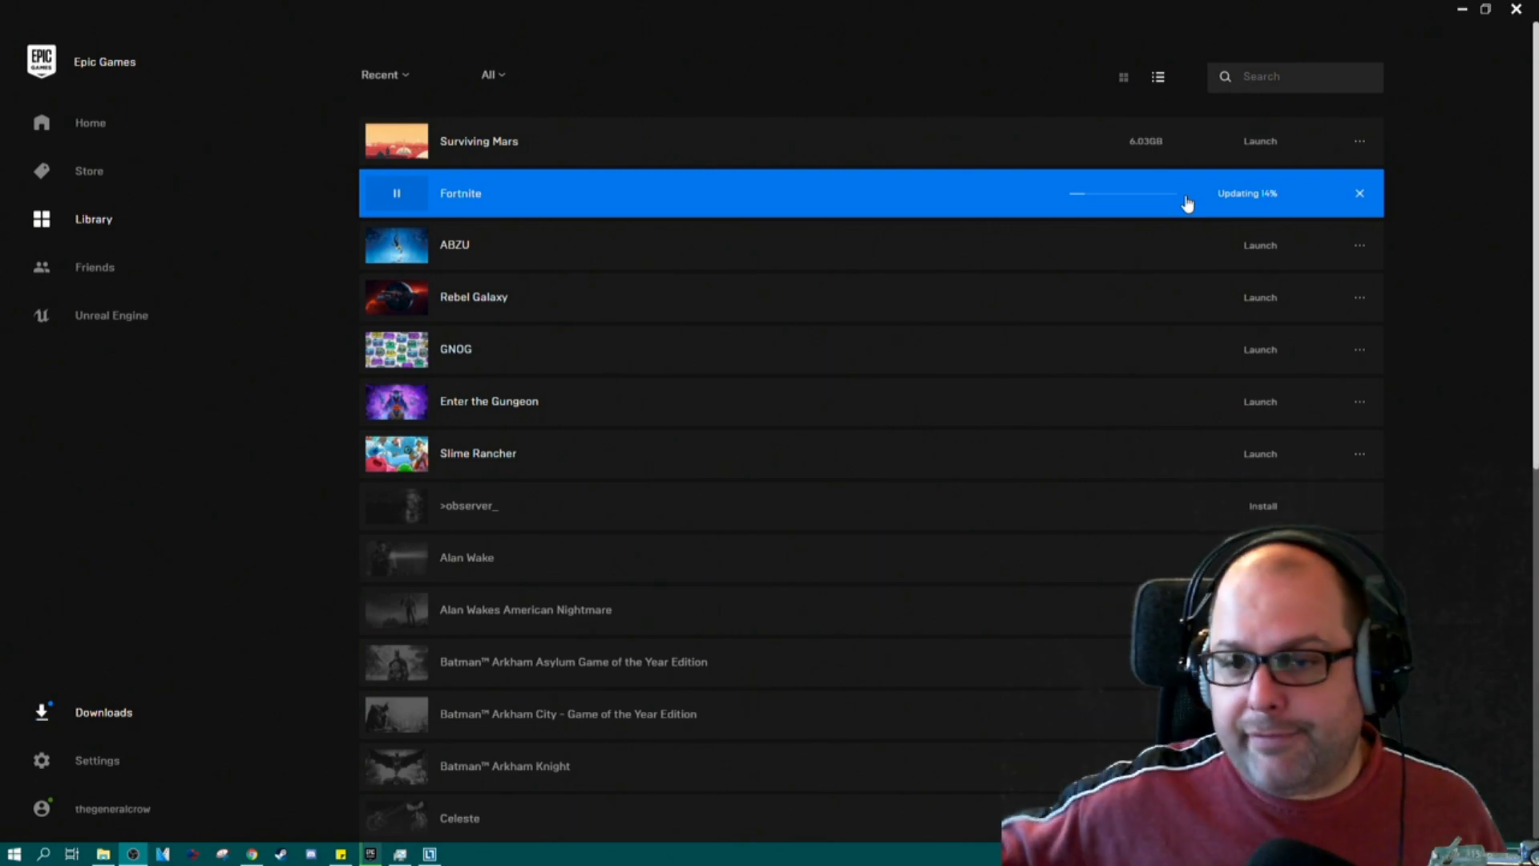
mouse_move(1305, 198)
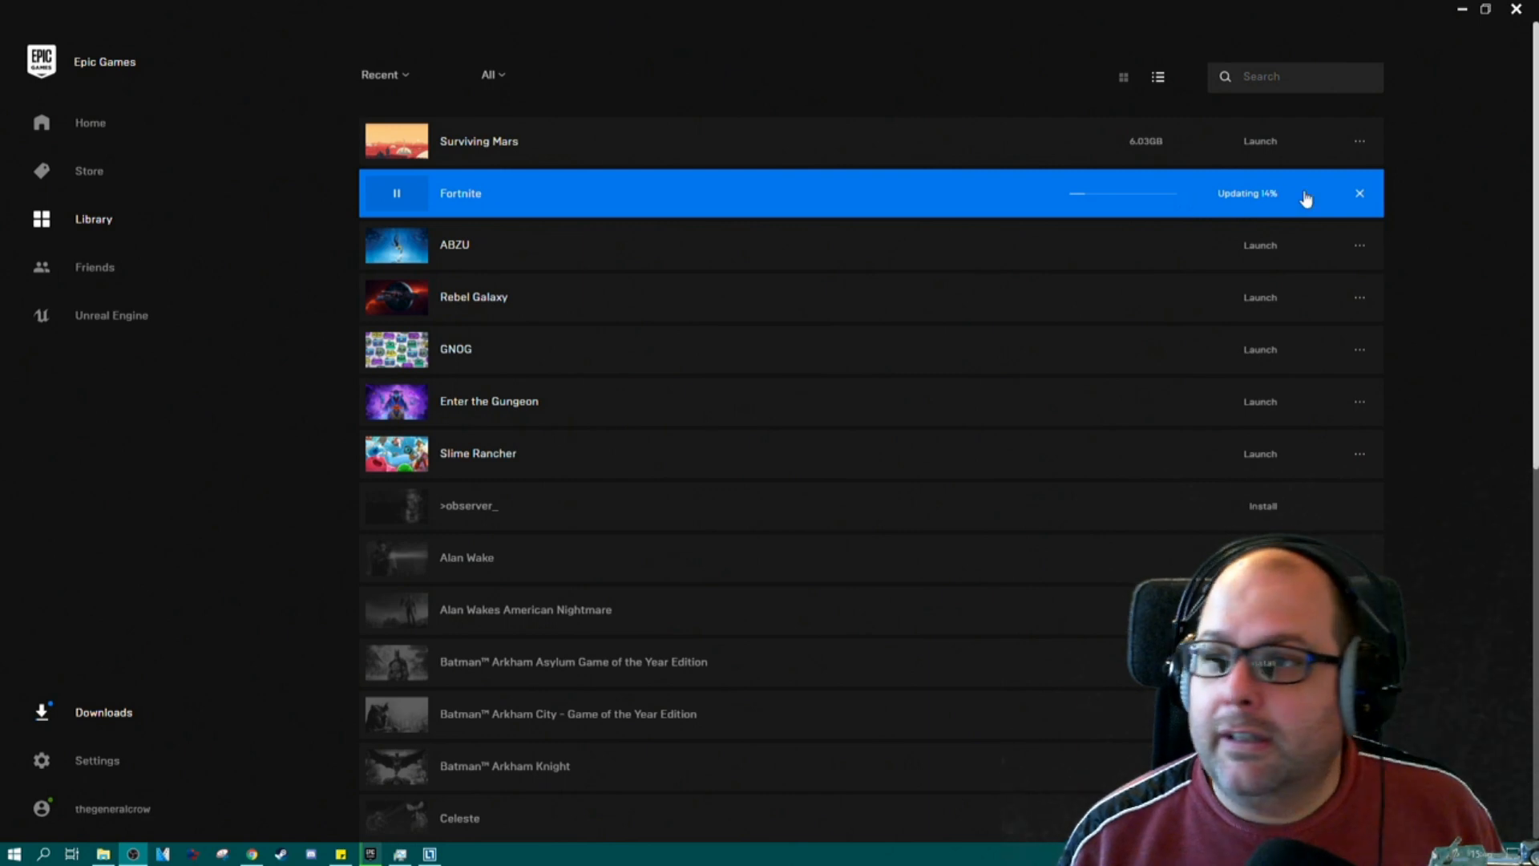